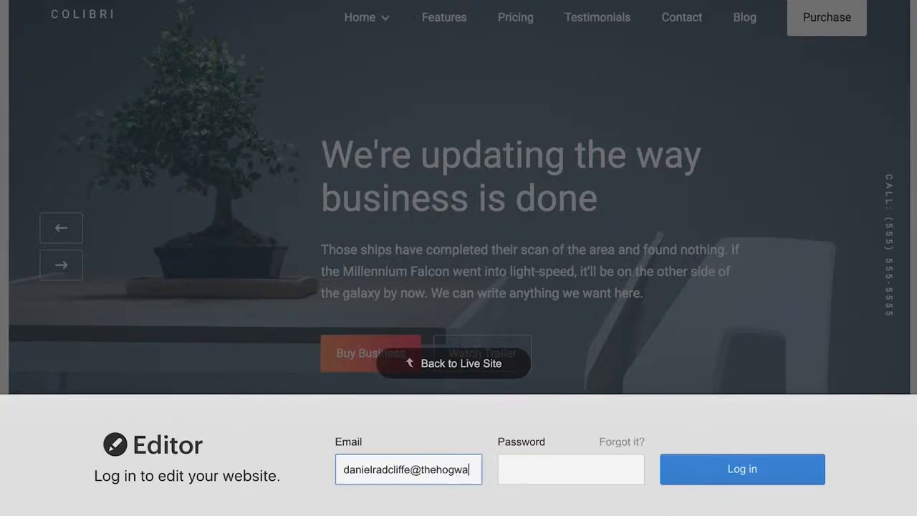
# - Log in to Webflow Editor with your email and password to edit the Colibri site
pyautogui.write('password')
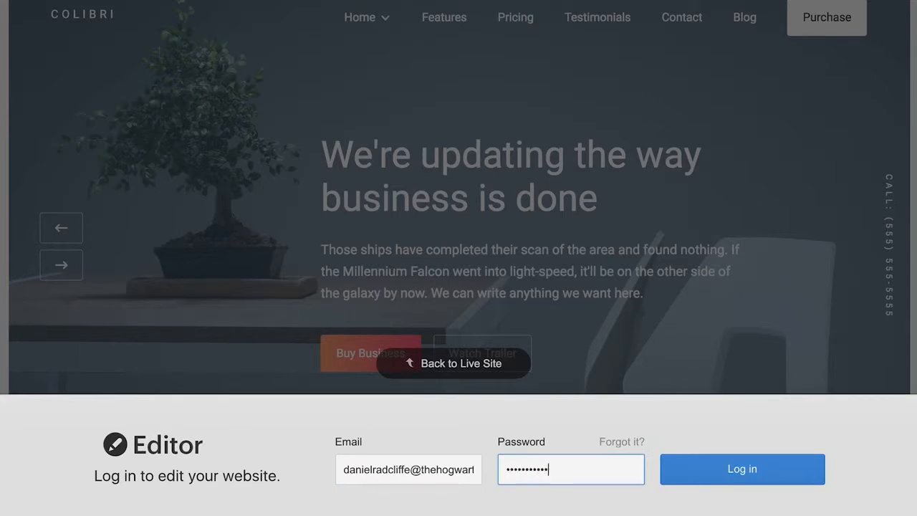
pyautogui.click(741, 468)
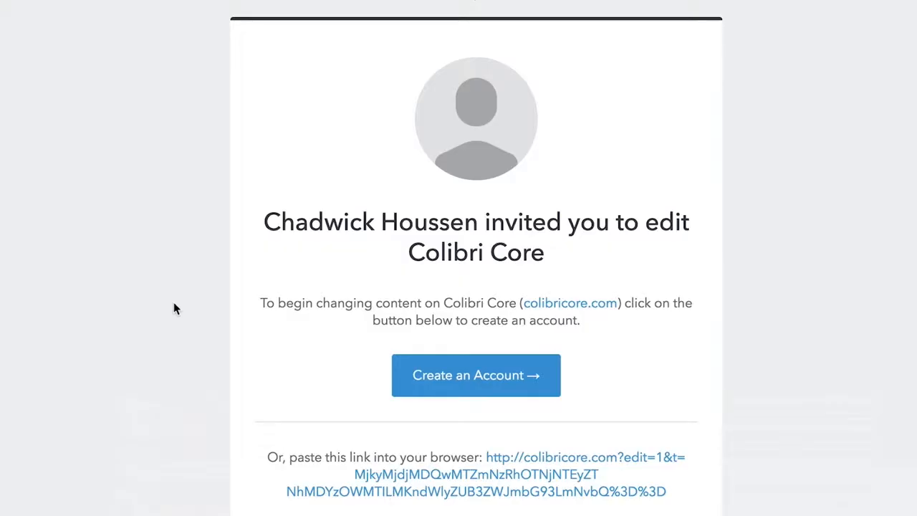
pyautogui.moveTo(360, 371)
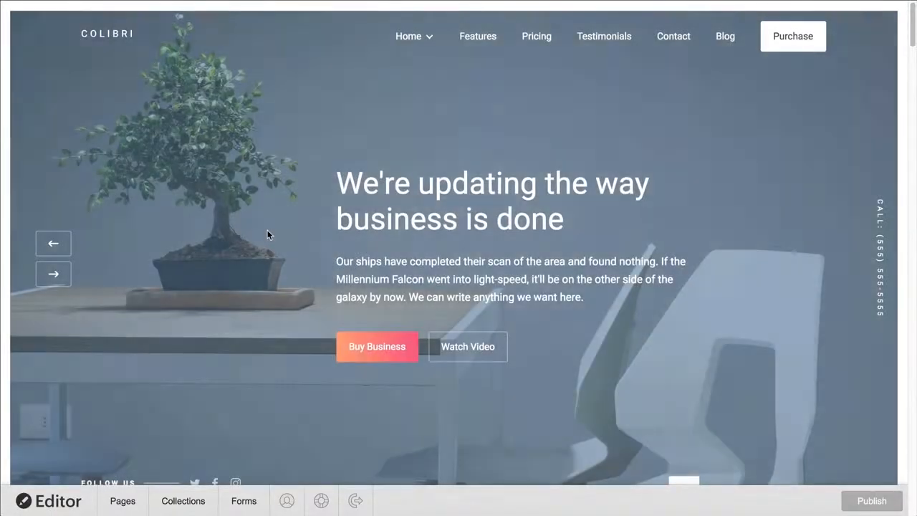
pyautogui.scroll(-3)
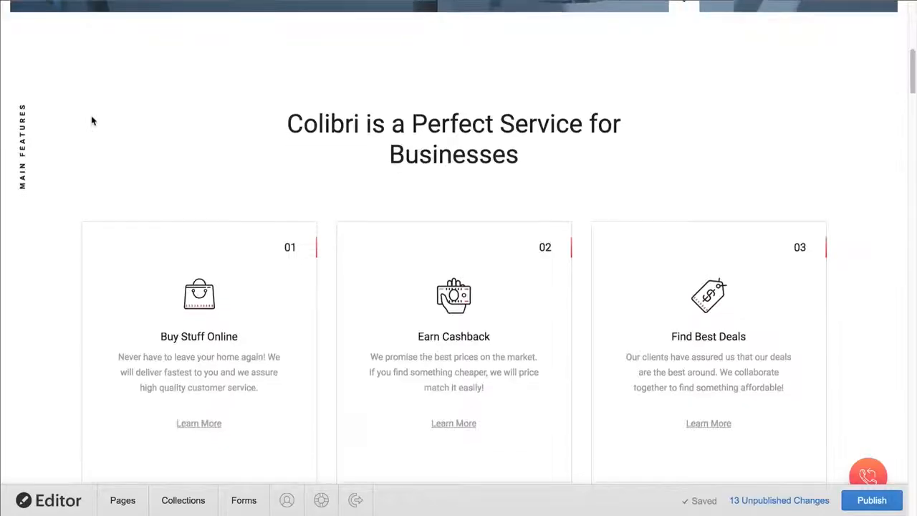
pyautogui.scroll(-3)
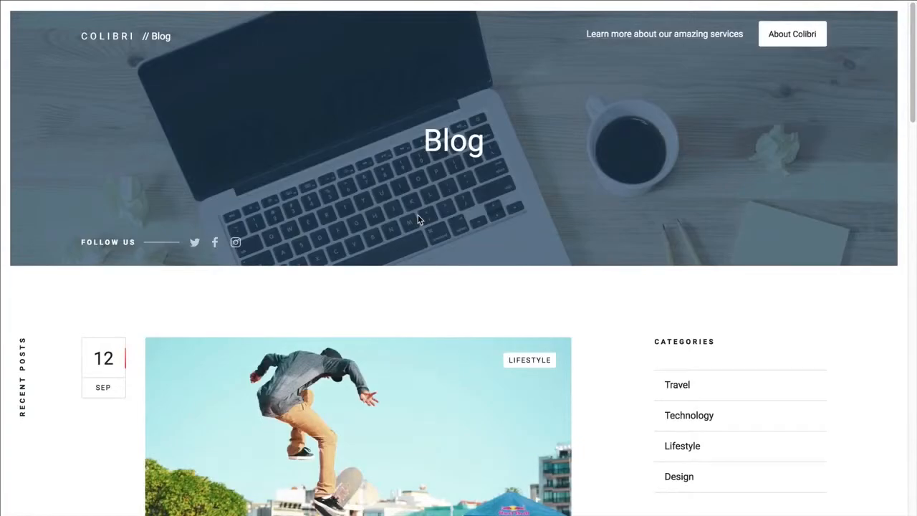
pyautogui.scroll(-3)
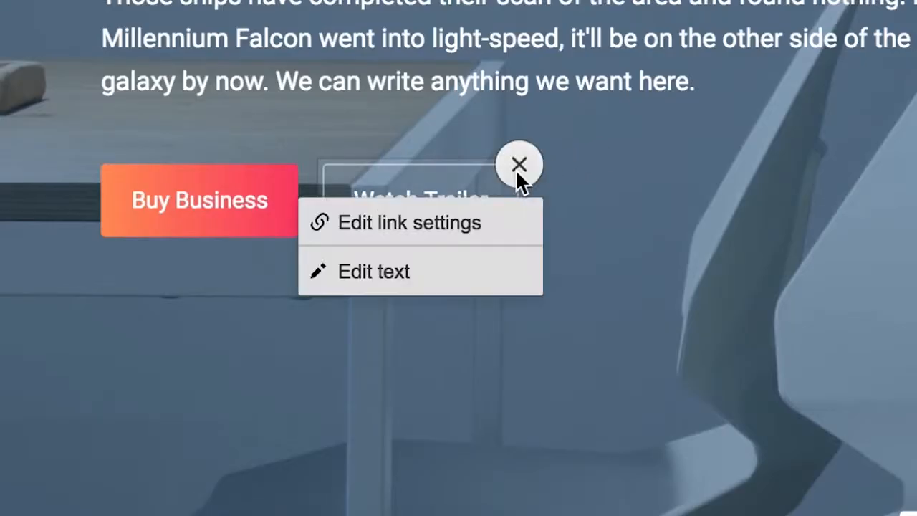
# - Link the hero's Watch Trailer button to the page's Video section
pyautogui.click(410, 222)
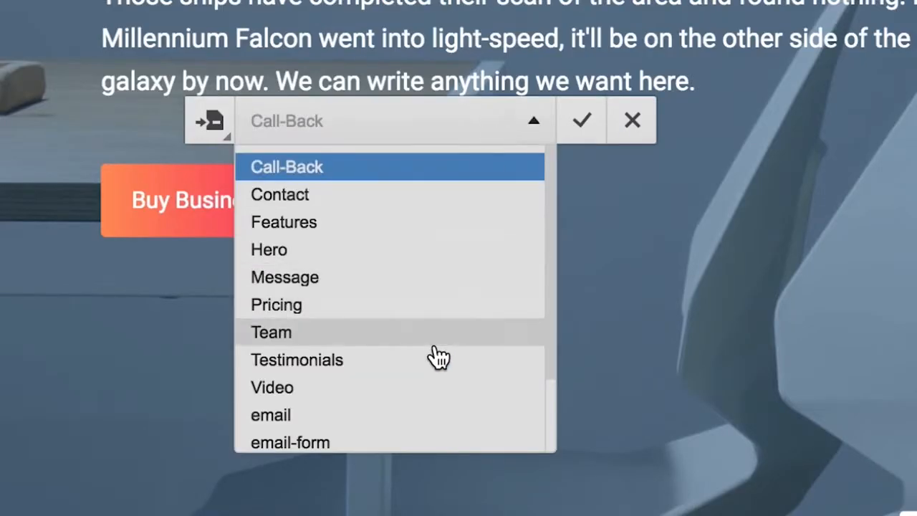
pyautogui.click(271, 387)
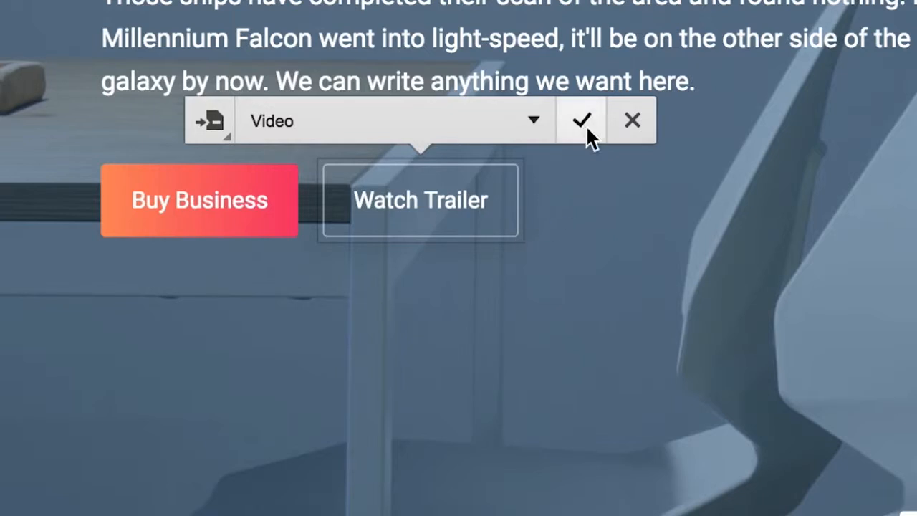
pyautogui.click(581, 120)
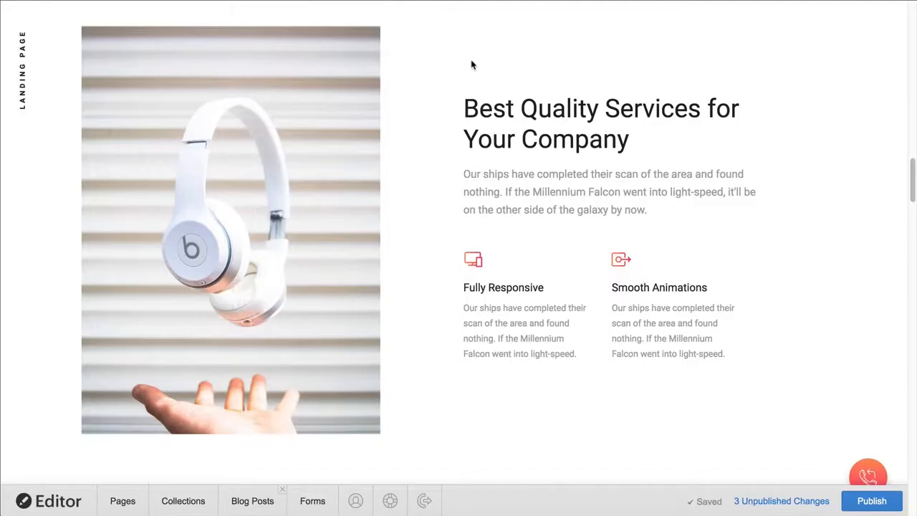
# - Swap the services section's headphones photo for delicious_breakfast.jpeg
pyautogui.click(231, 229)
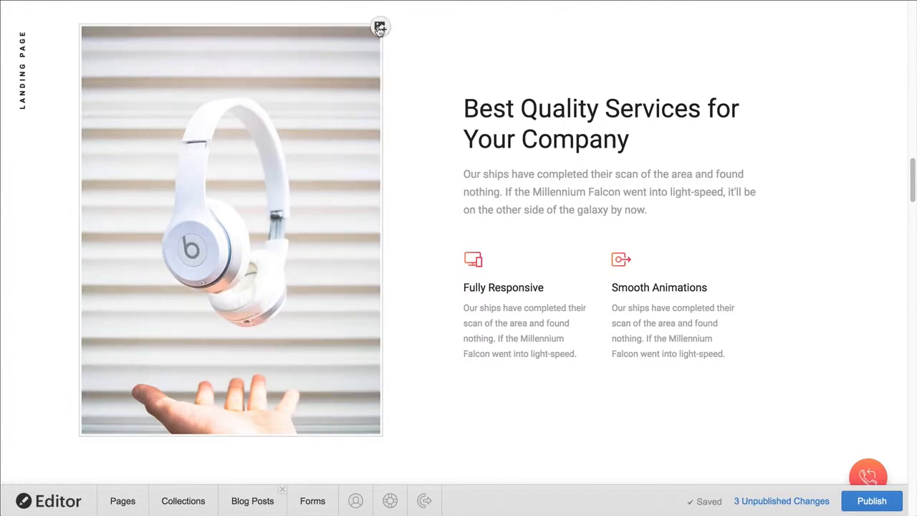
pyautogui.click(380, 27)
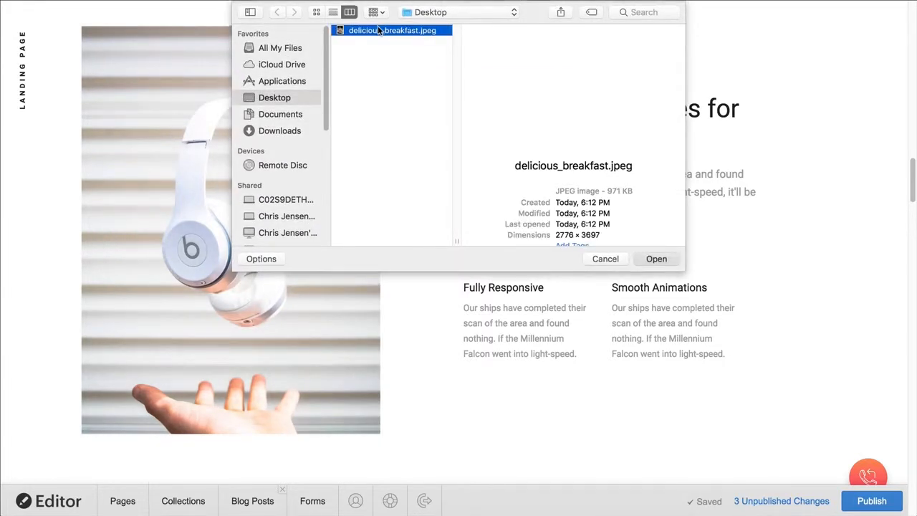
pyautogui.click(655, 258)
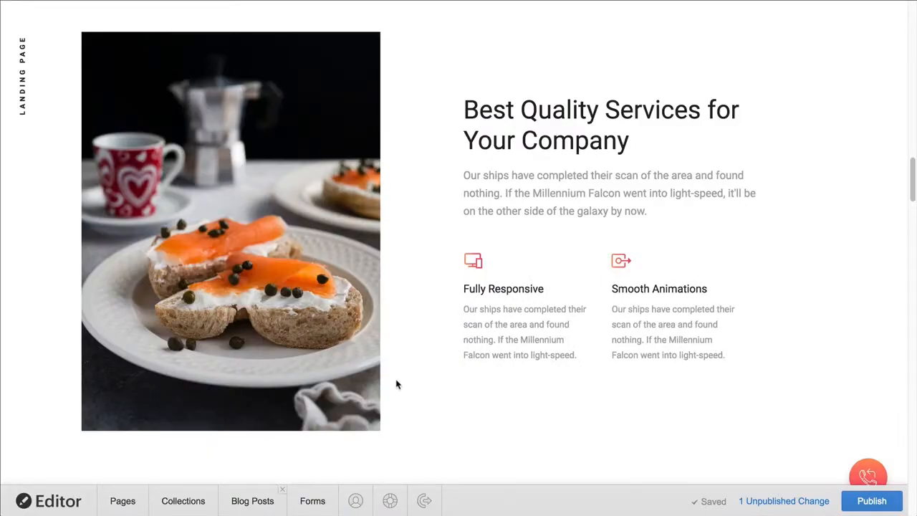
# - Open the Forms panel to view the empty Email Form submission table
pyautogui.click(123, 500)
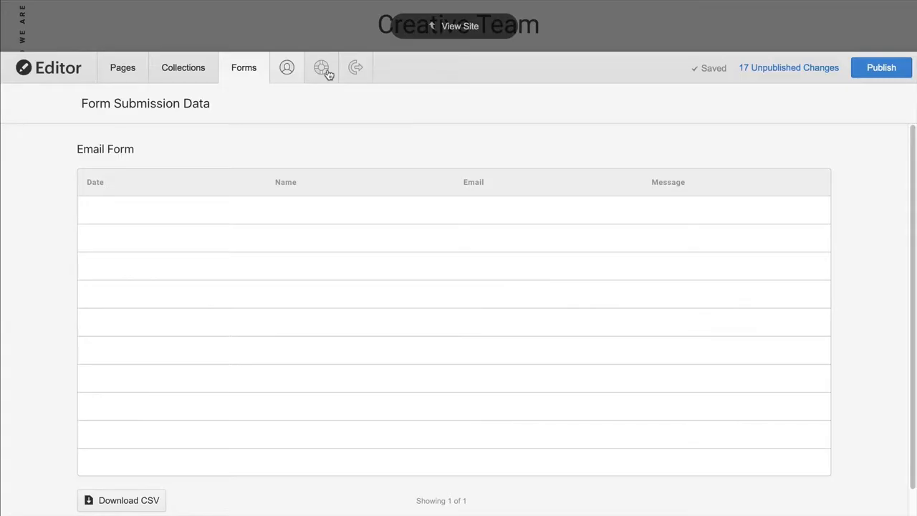
# - Submit the test message 'Ring to Mordor!' and confirm it appears in Email Form submissions
pyautogui.click(459, 25)
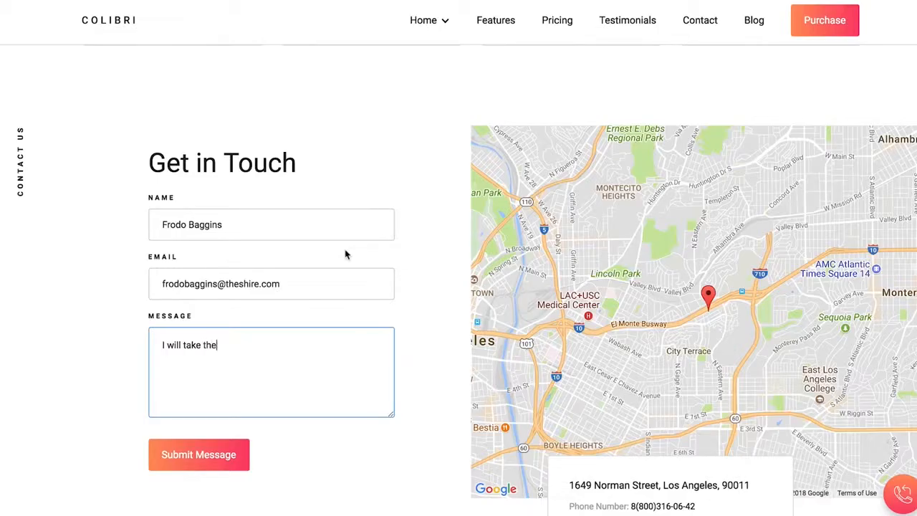
pyautogui.write('Ring to Mordor!')
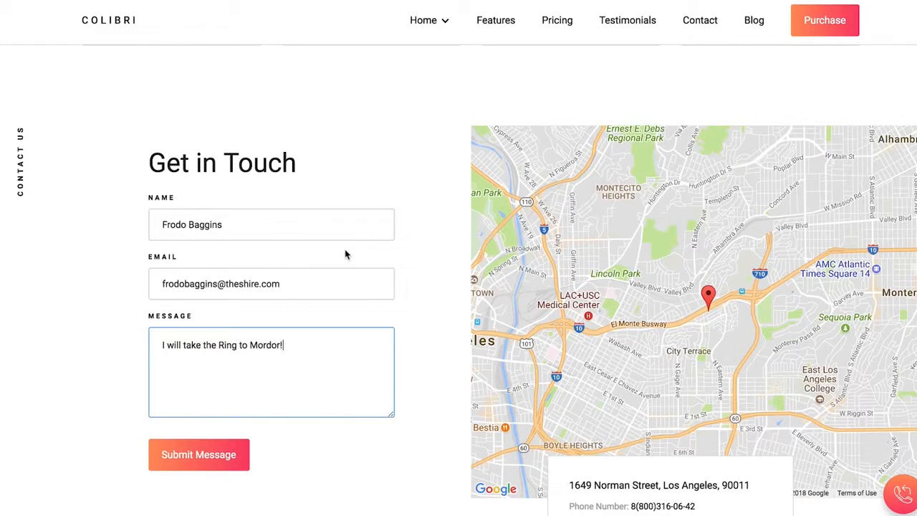
pyautogui.click(198, 454)
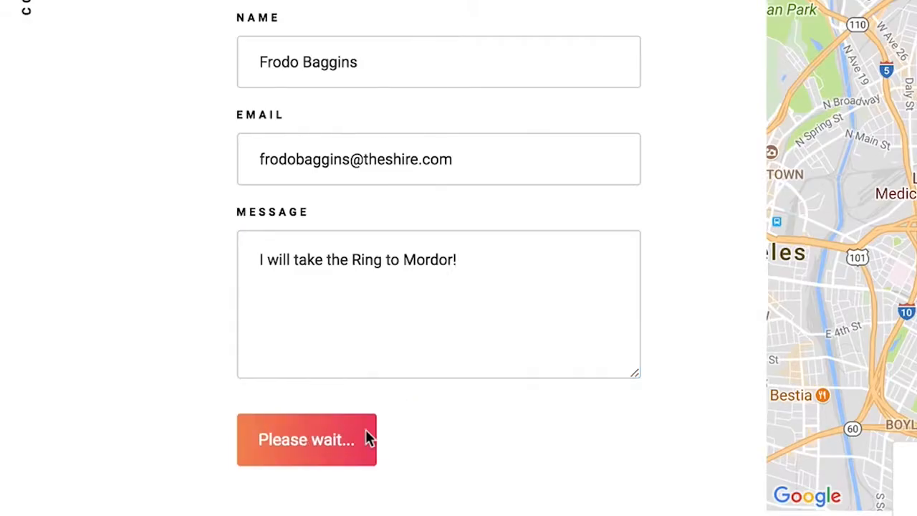
pyautogui.click(306, 440)
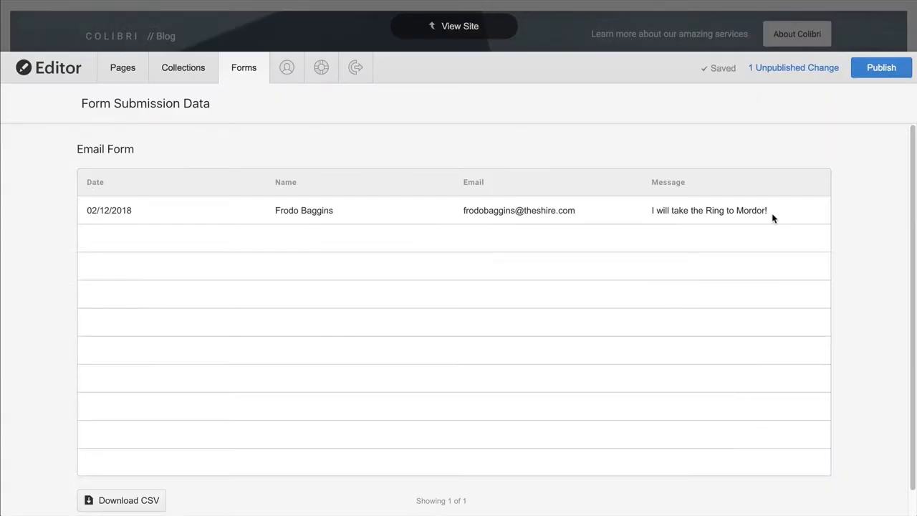
pyautogui.click(122, 67)
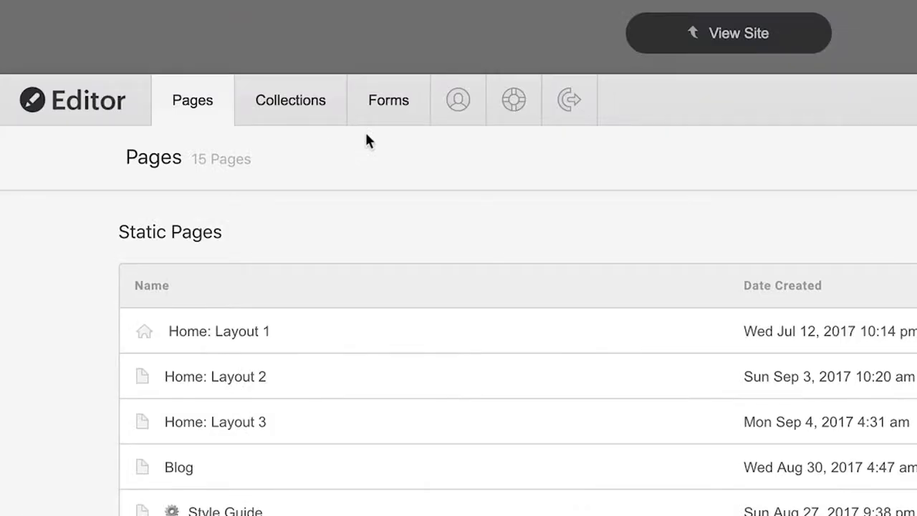
pyautogui.click(513, 99)
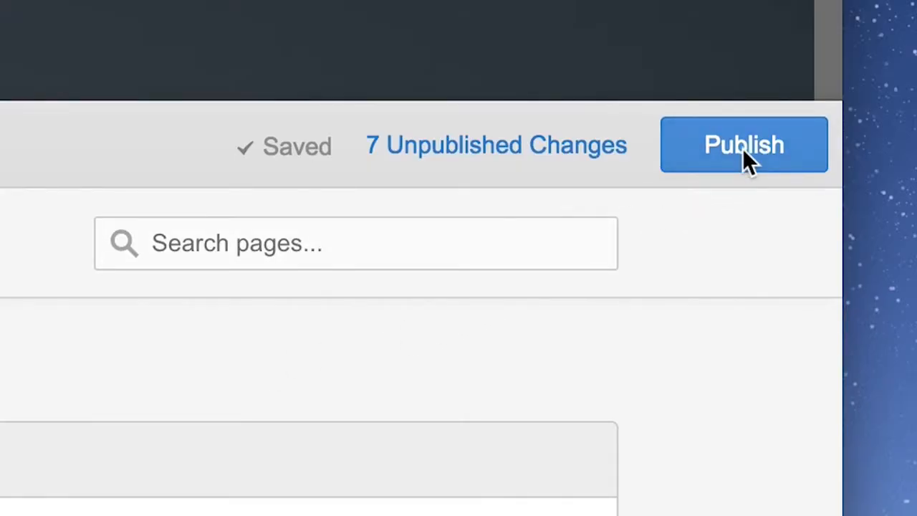
# - Publish the seven pending changes and view the live Colibri site
pyautogui.click(743, 144)
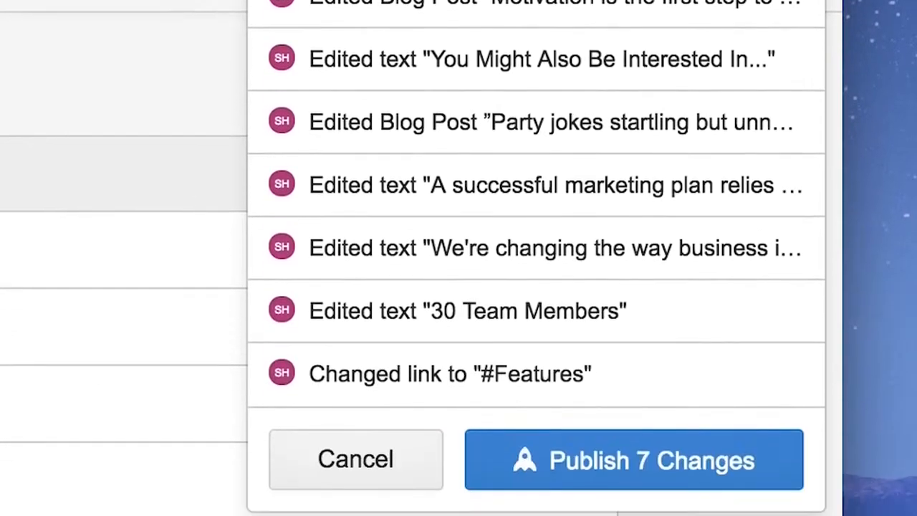
pyautogui.scroll(-3)
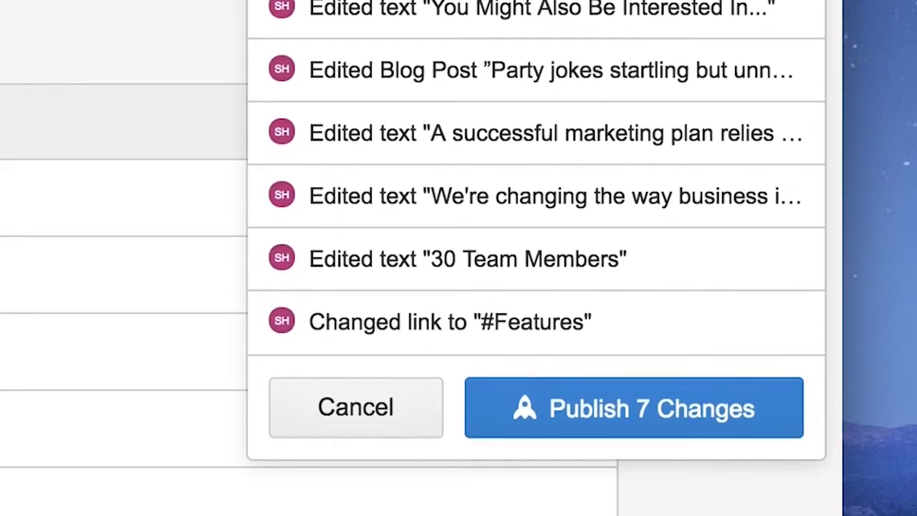
pyautogui.click(634, 407)
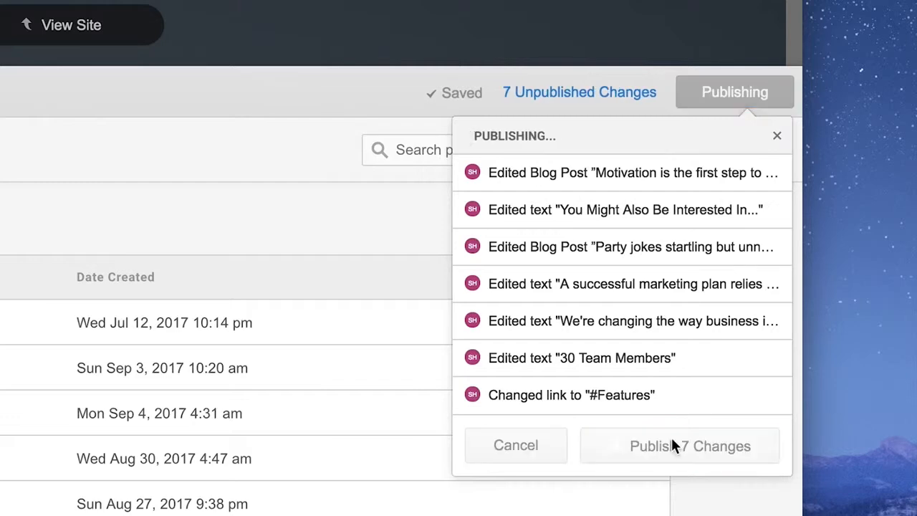
pyautogui.click(690, 446)
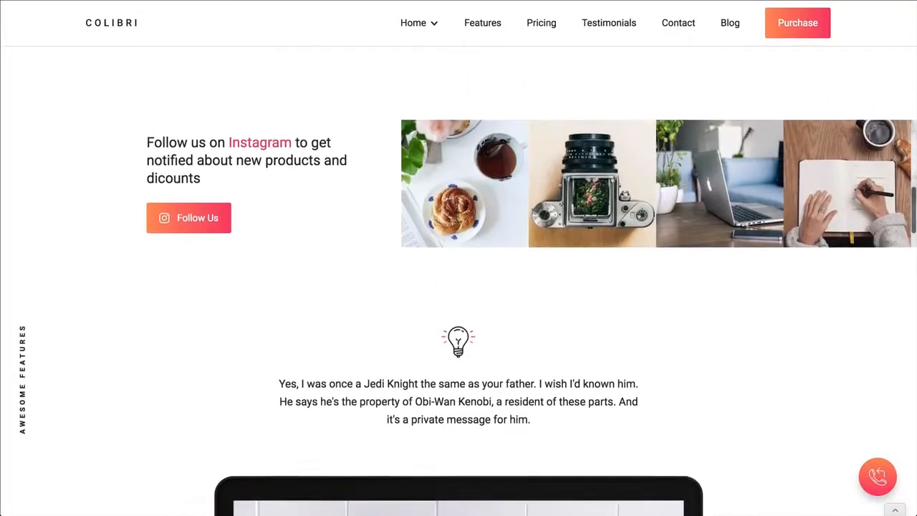
pyautogui.scroll(3)
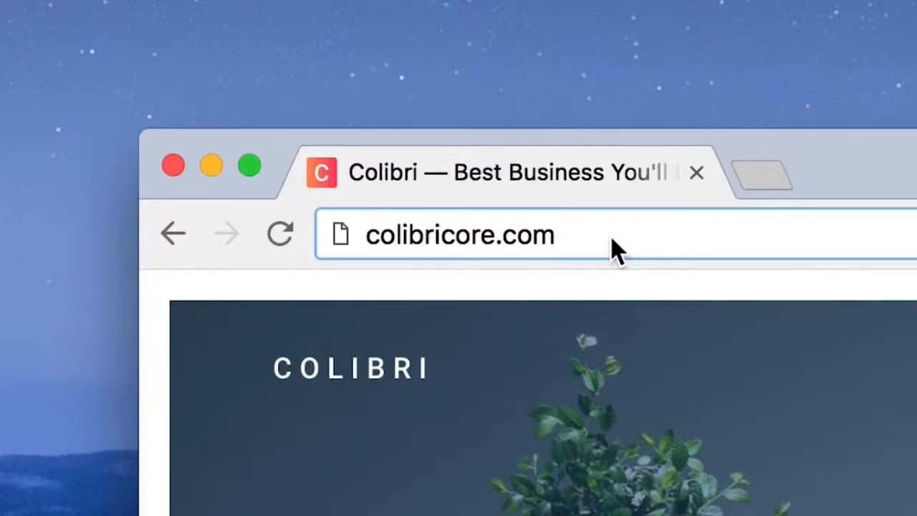
# - Append ?edit to the live site URL and log back into the Editor
pyautogui.write('?edit')
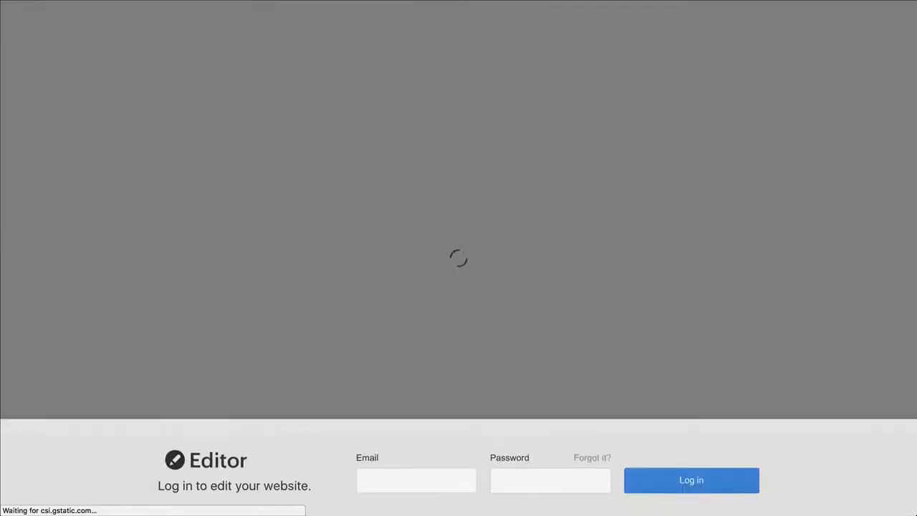
pyautogui.write('da')
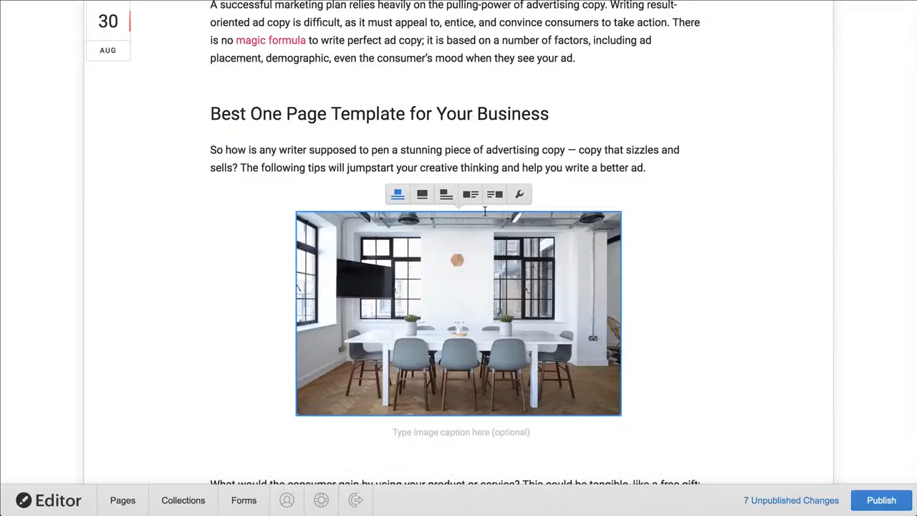
# - Rewrite a team member's bio, check form submissions, and publish three changes
pyautogui.click(518, 194)
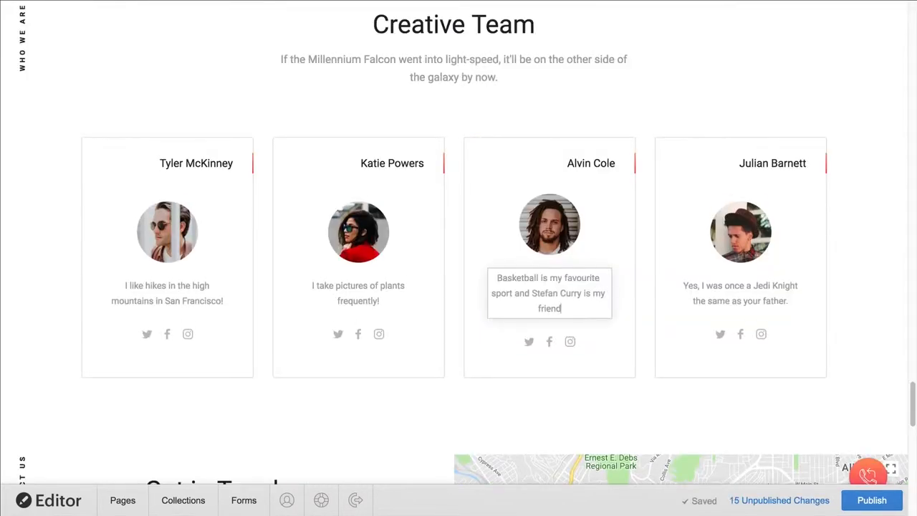
pyautogui.tripleClick(740, 293)
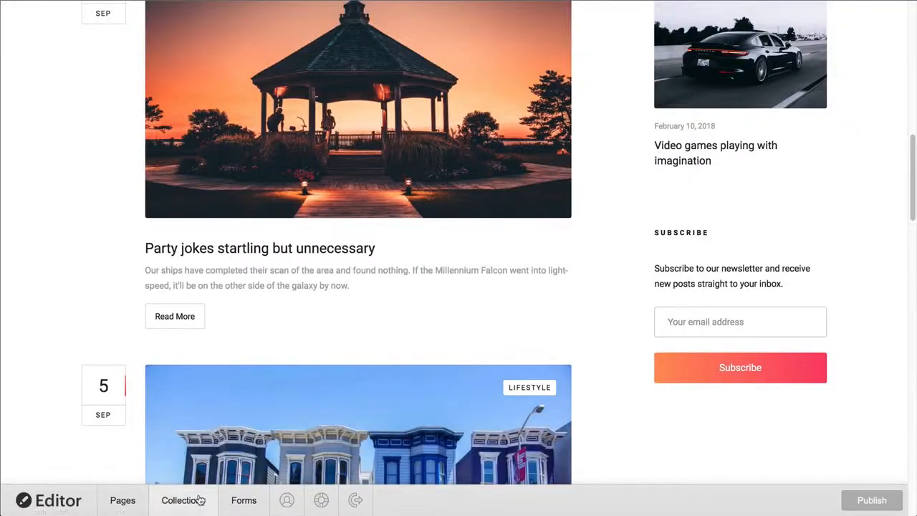
pyautogui.click(243, 500)
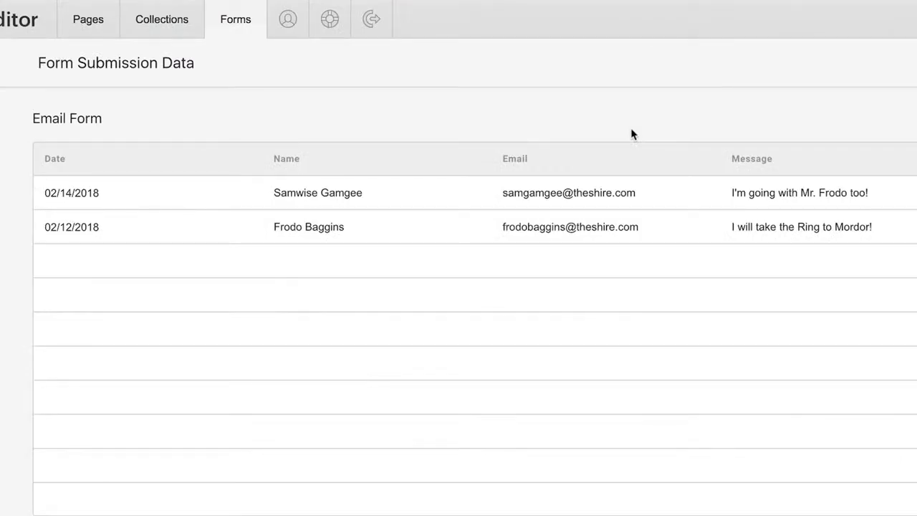
pyautogui.click(742, 409)
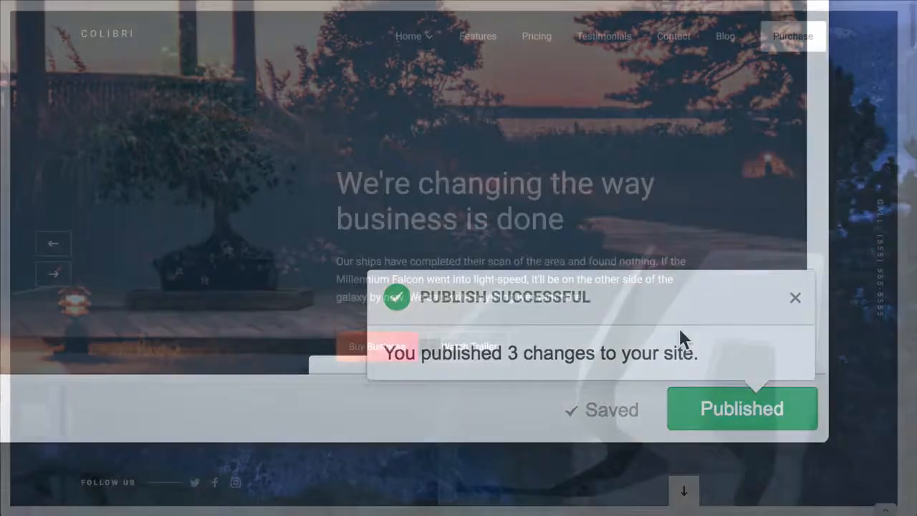